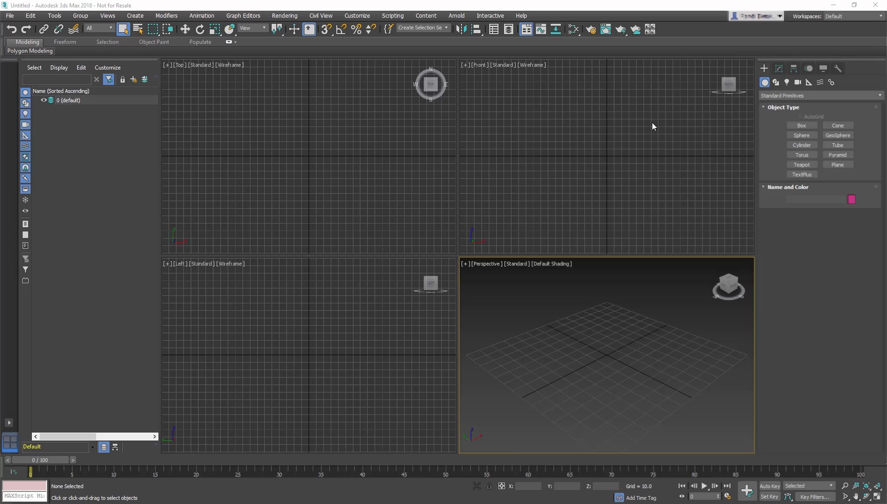
Set display units to US Standard Decimal Inches and the system unit to Inches in Units Setup
click(356, 16)
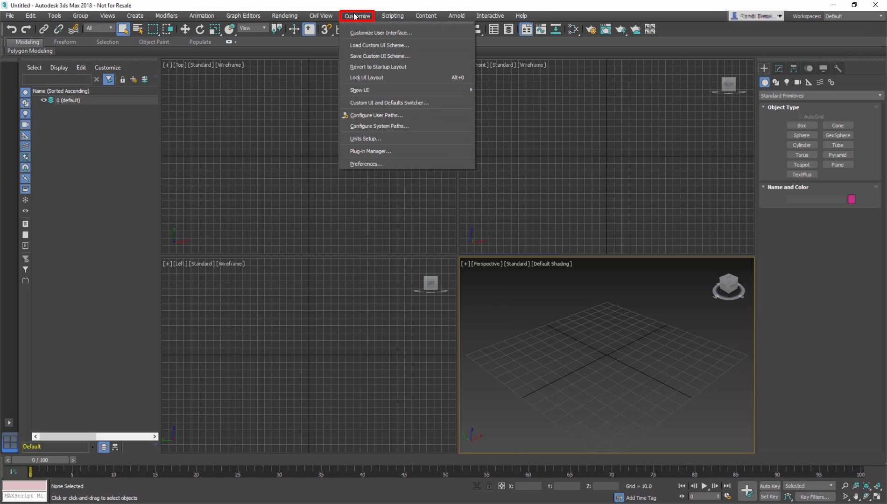
mouse_move(390, 141)
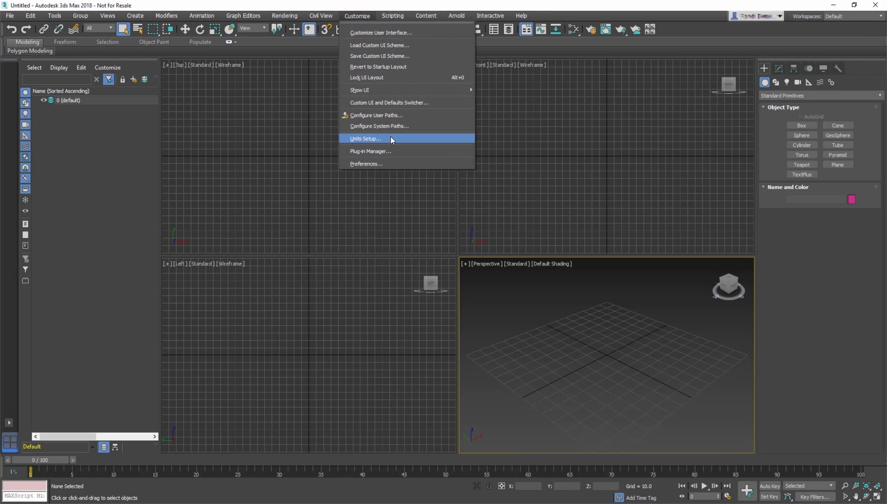
click(366, 139)
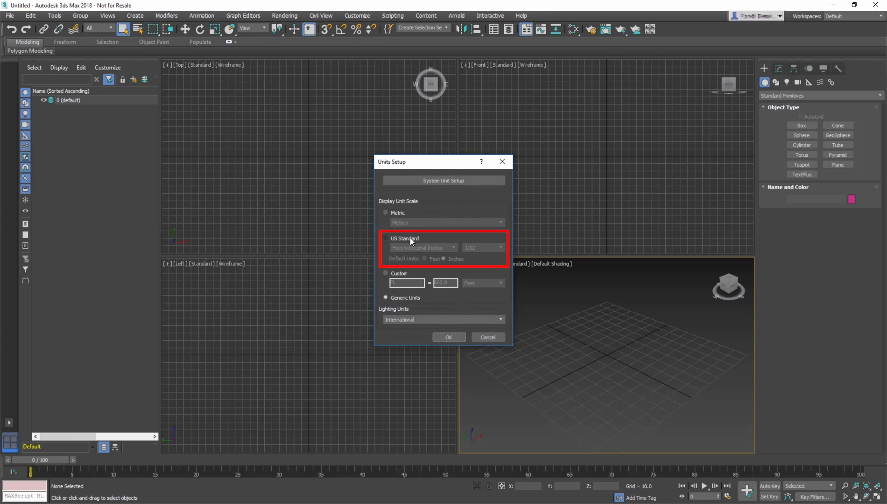
click(385, 237)
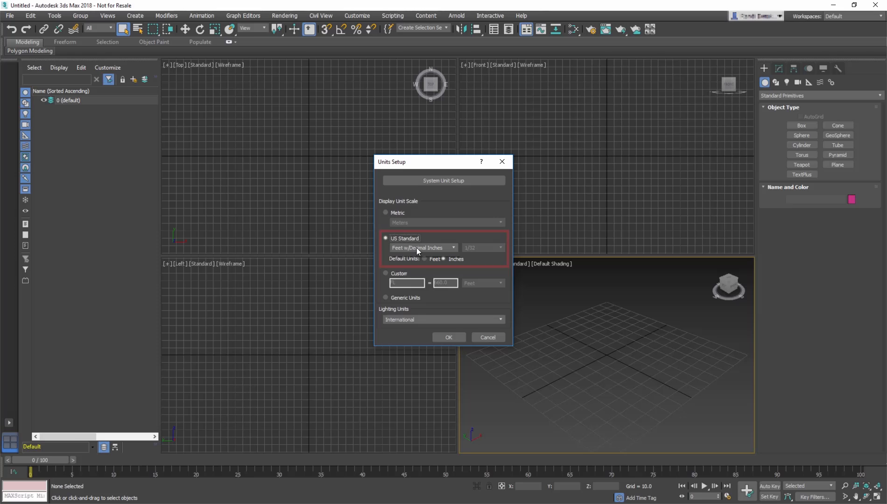
click(423, 248)
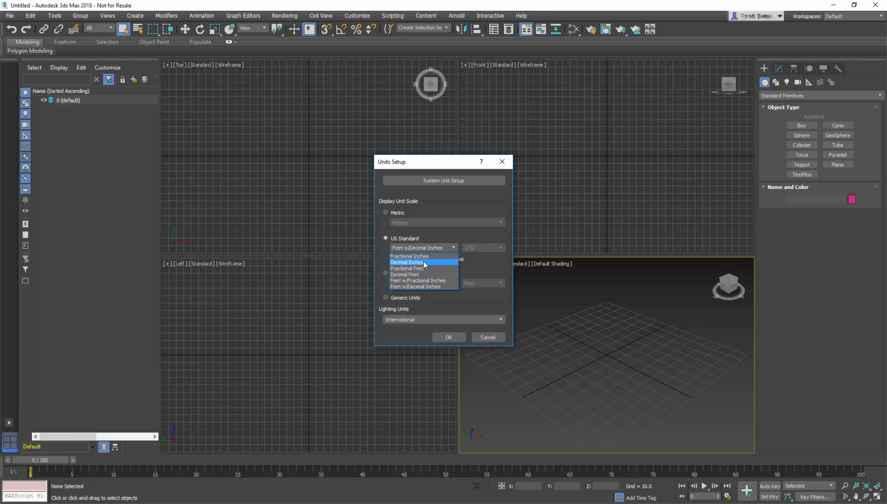
click(408, 262)
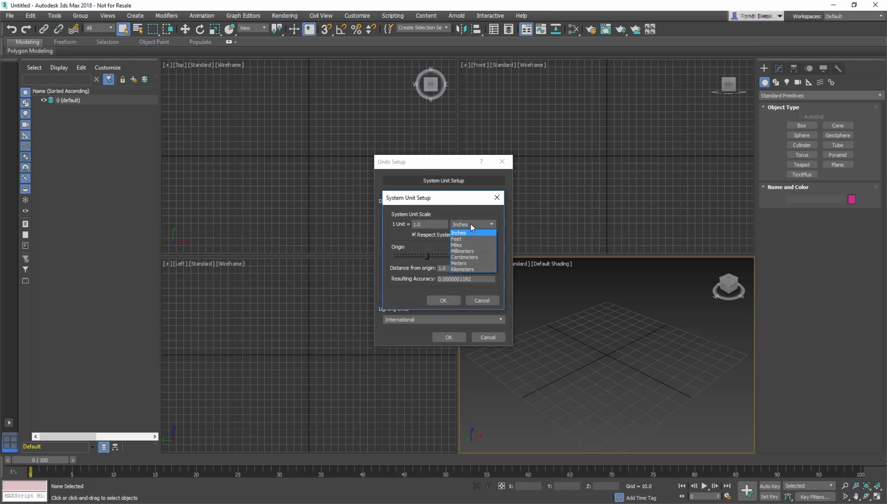
click(459, 233)
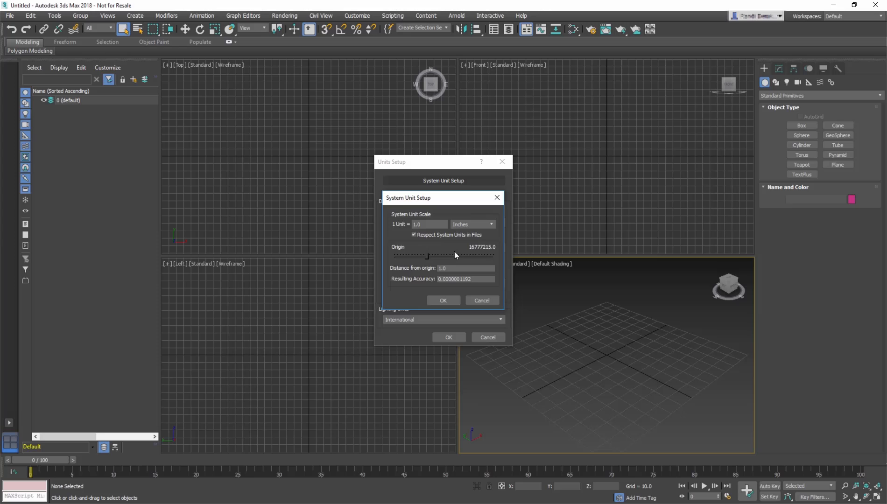
click(443, 301)
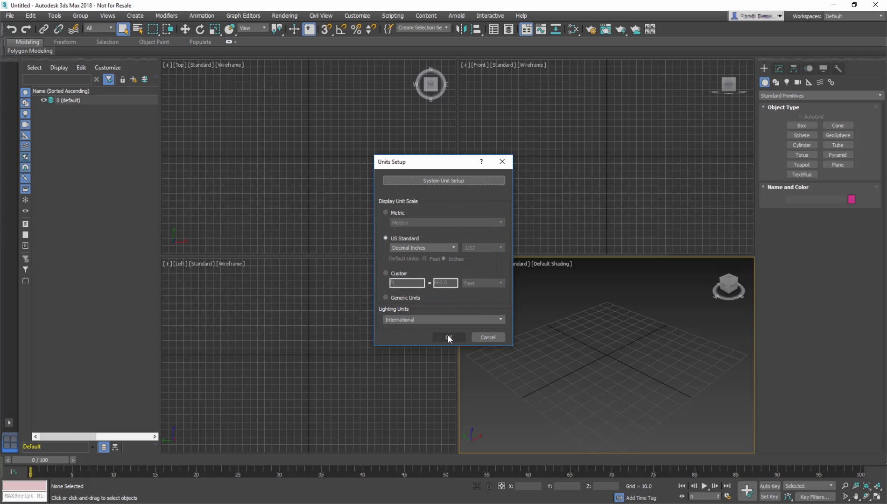
Apply the units and draw a new box (Box001) in the Perspective viewport at the grid centre
click(449, 337)
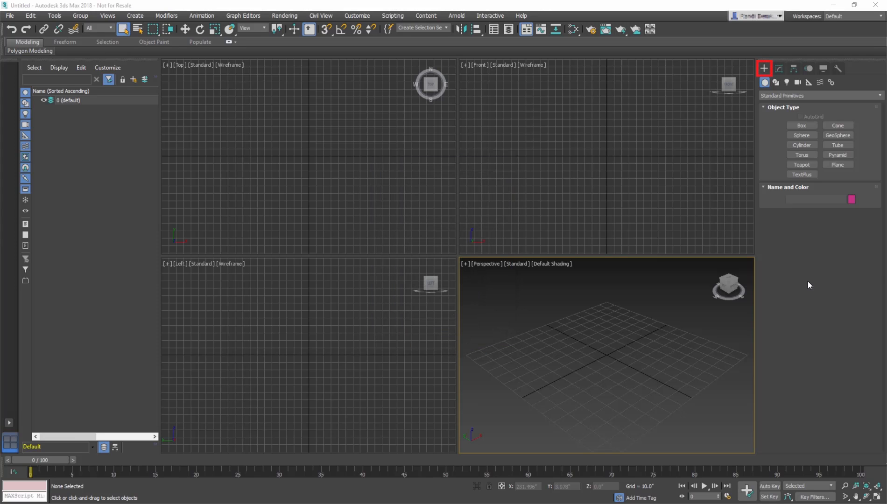
click(764, 83)
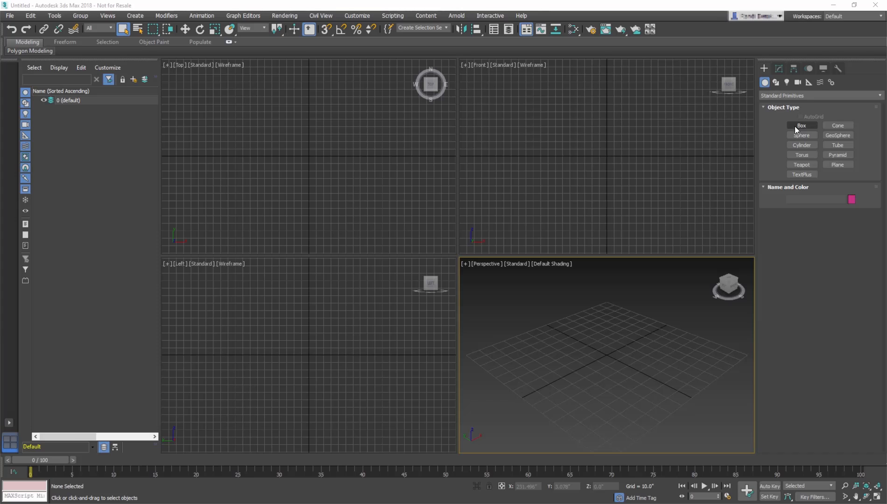
click(801, 125)
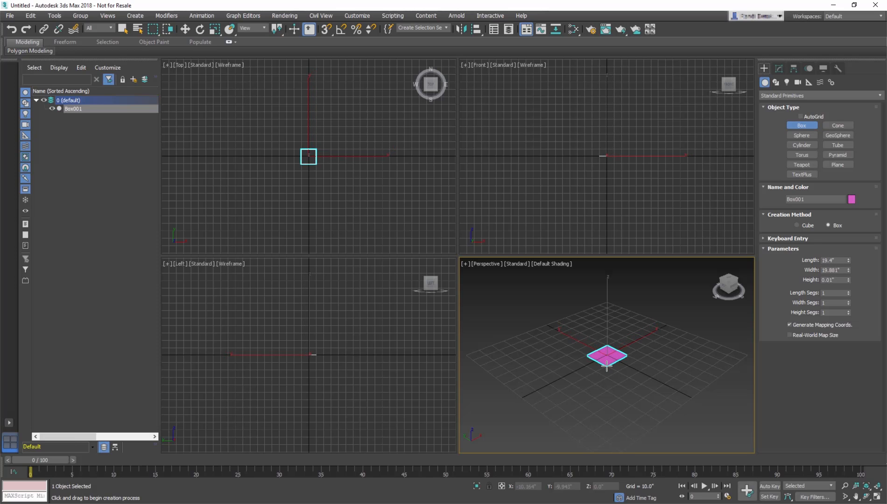
drag(607, 362, 607, 345)
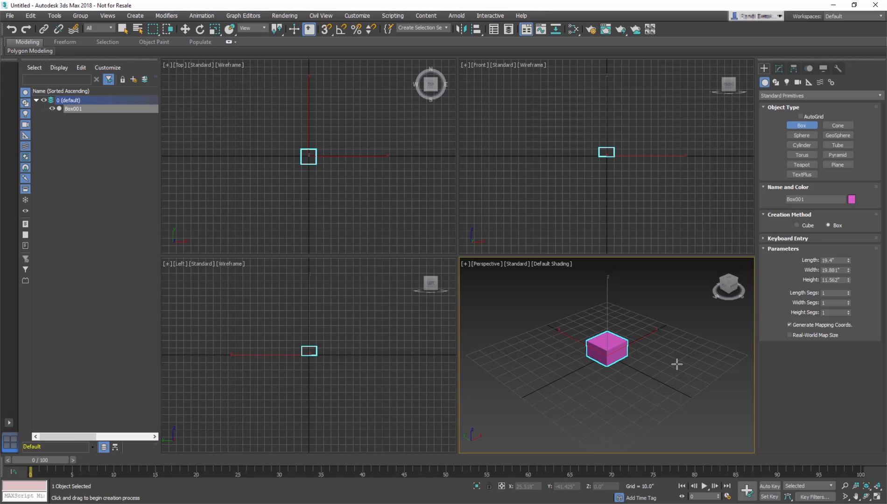
Set the box to Length 20, Width 30, Height 3 and rename it LampBase_001
click(778, 68)
text(20)
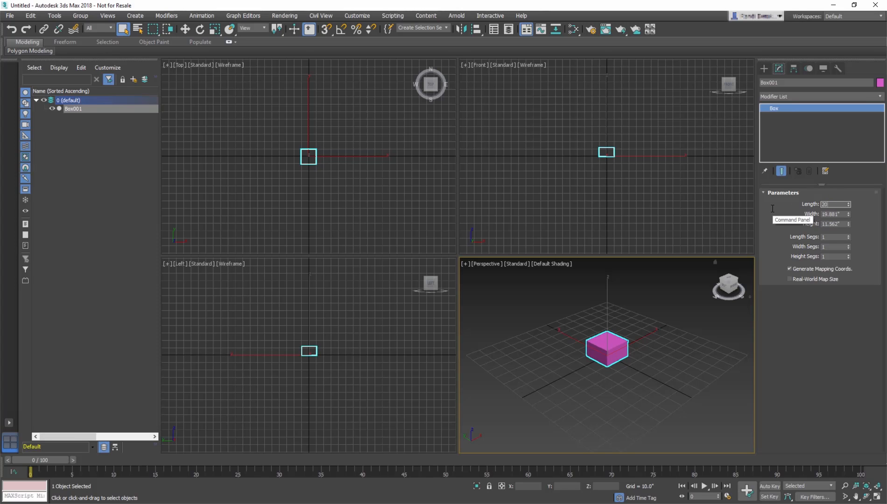
click(832, 204)
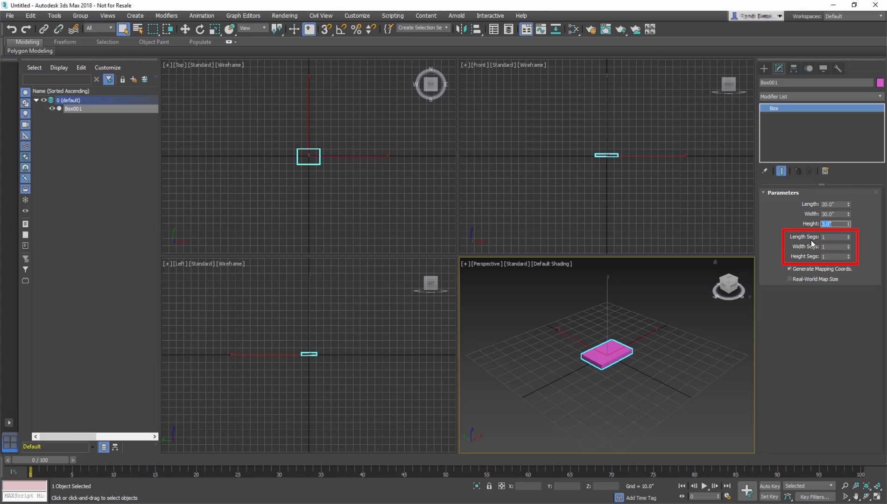
mouse_move(835, 245)
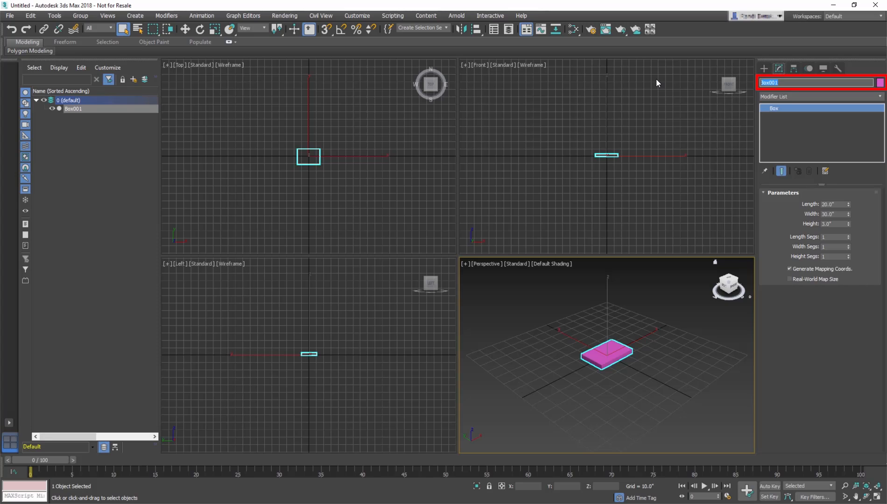
text(LampBase_)
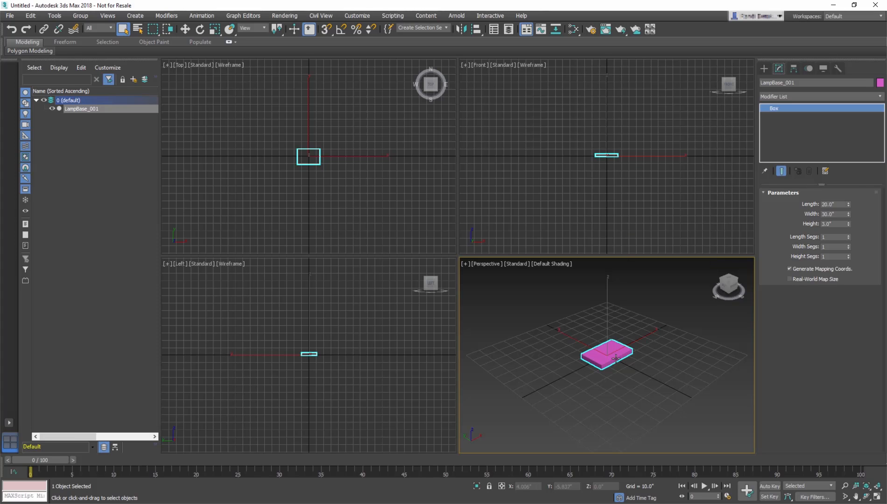
Activate Select and Move and zero LampBase_001's X, Y and Z position at the origin
click(185, 29)
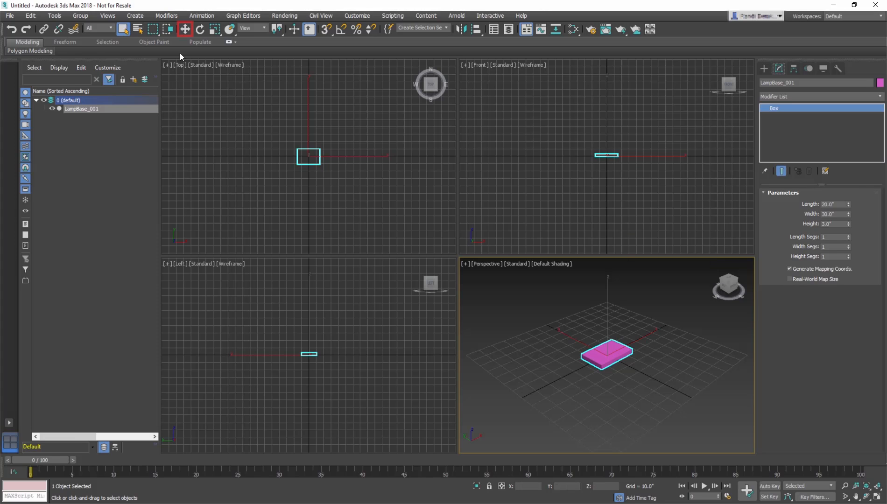
click(184, 29)
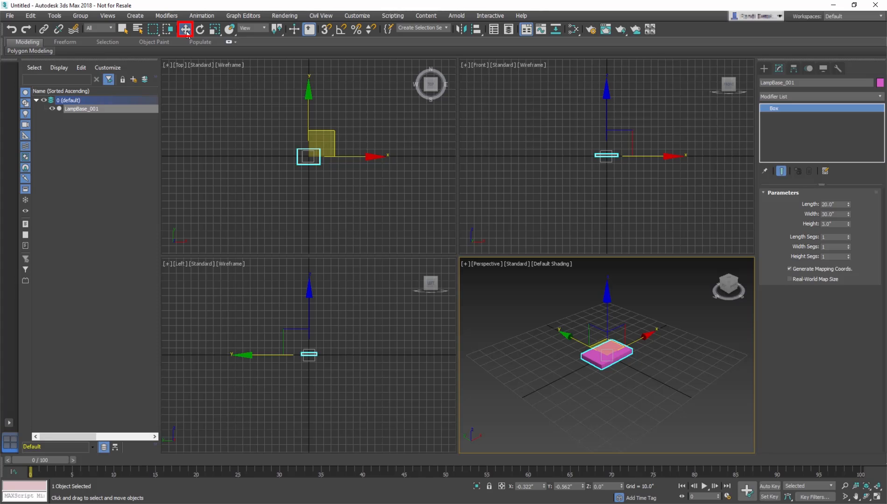
key(w)
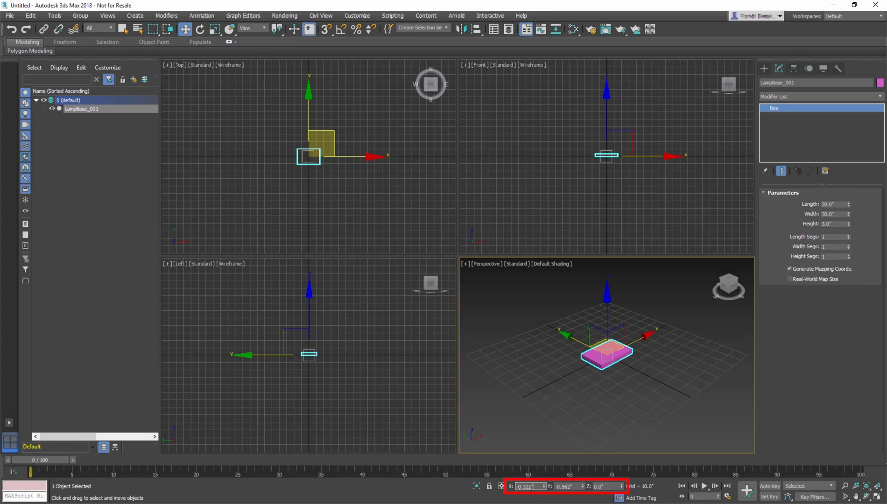
mouse_move(489, 486)
text(0.0)
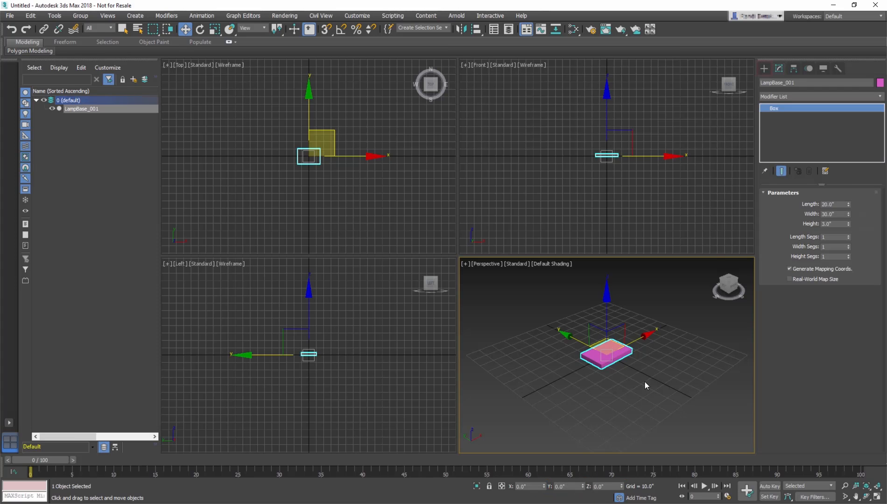
Draw an upright Cylinder from Standard Primitives at the base's centre in the Top viewport
click(764, 68)
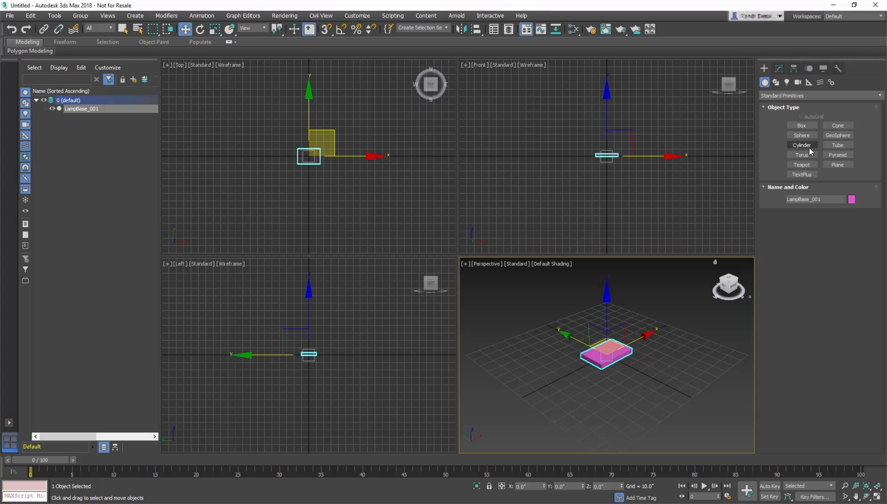
click(802, 145)
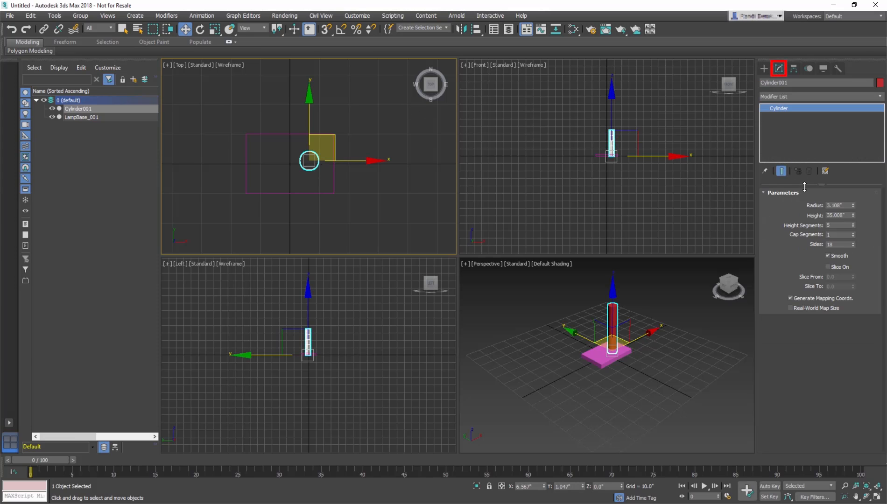
Set the cylinder to Radius 1, Height 20, 1 height segment and rename it LampPost_001
click(837, 205)
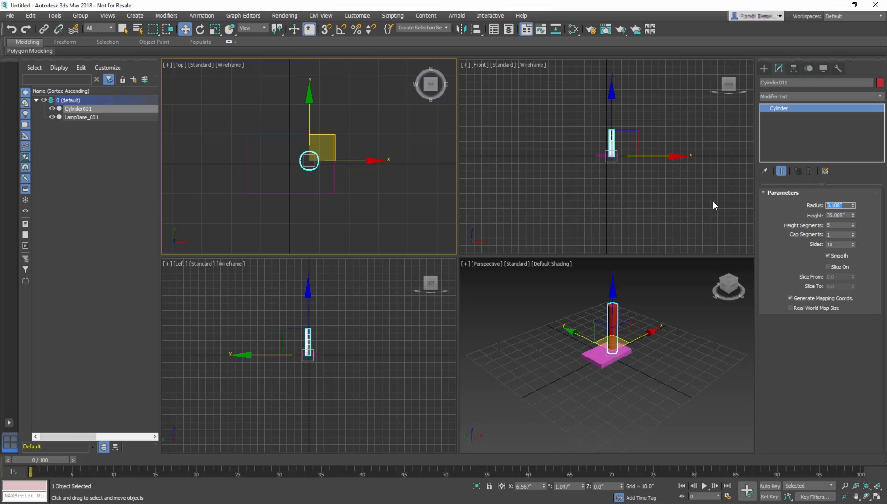
click(853, 216)
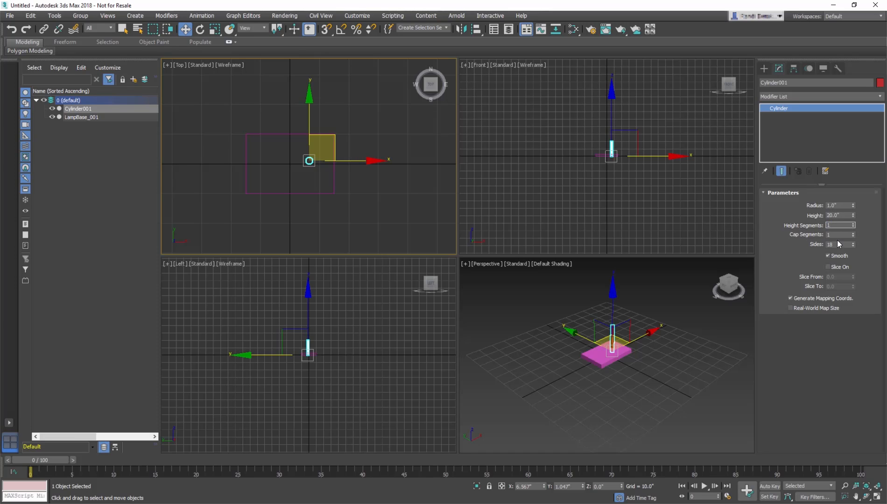
mouse_move(706, 333)
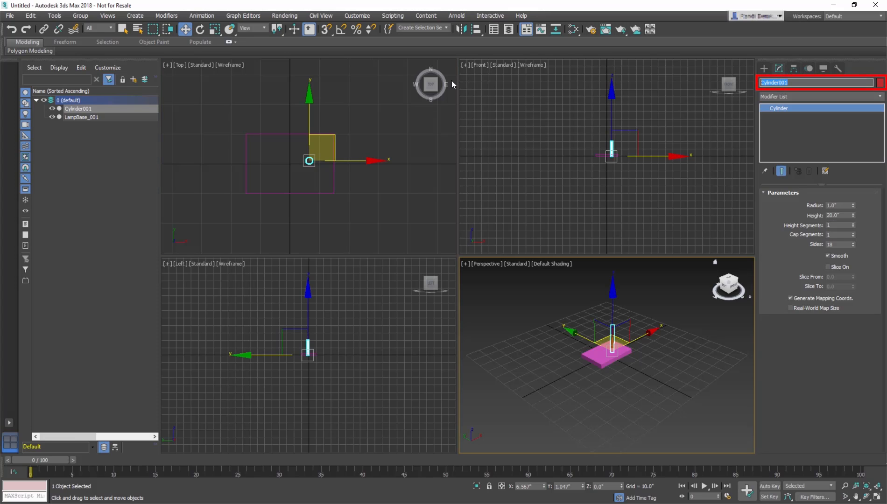
text(LampPost)
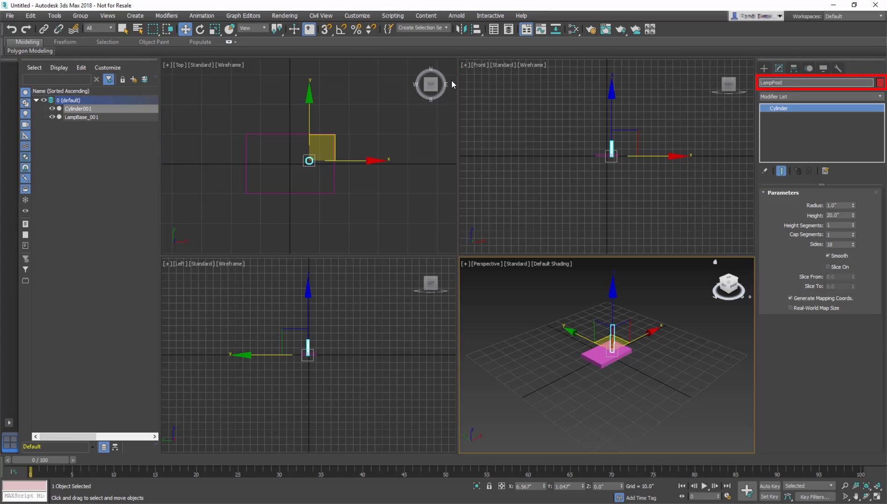
text(LampPost_001)
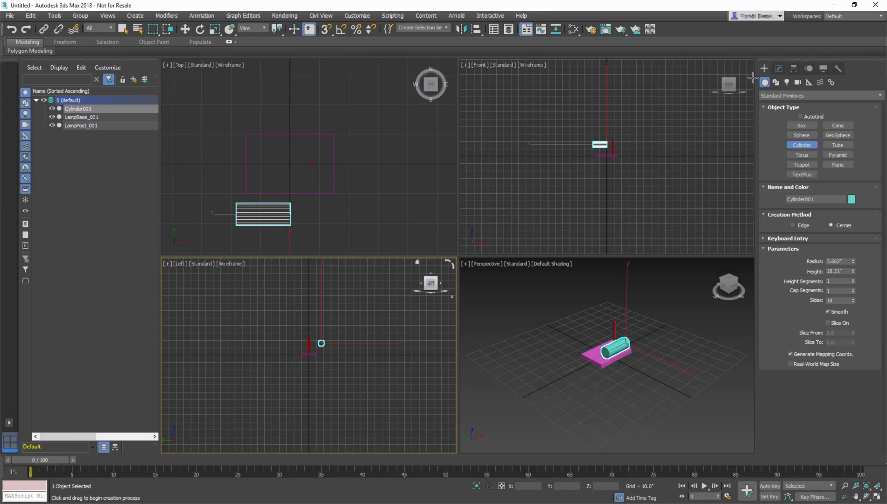
Make the horizontal cylinder Radius 3, Height 20, name it LampMain_001 and move it atop the post
click(185, 29)
text(20.0)
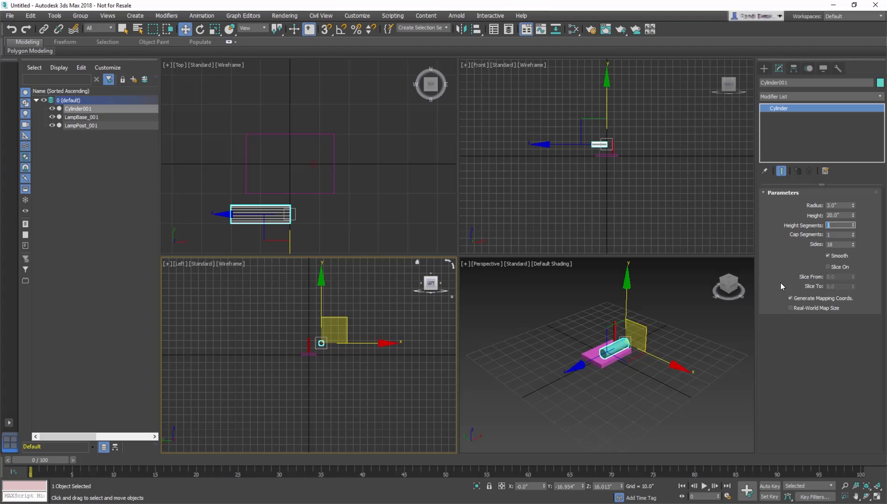
mouse_move(705, 361)
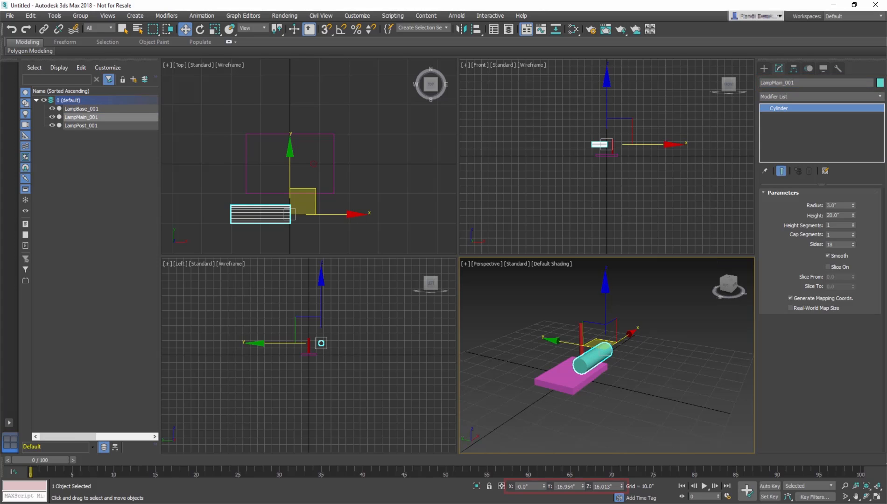
click(529, 486)
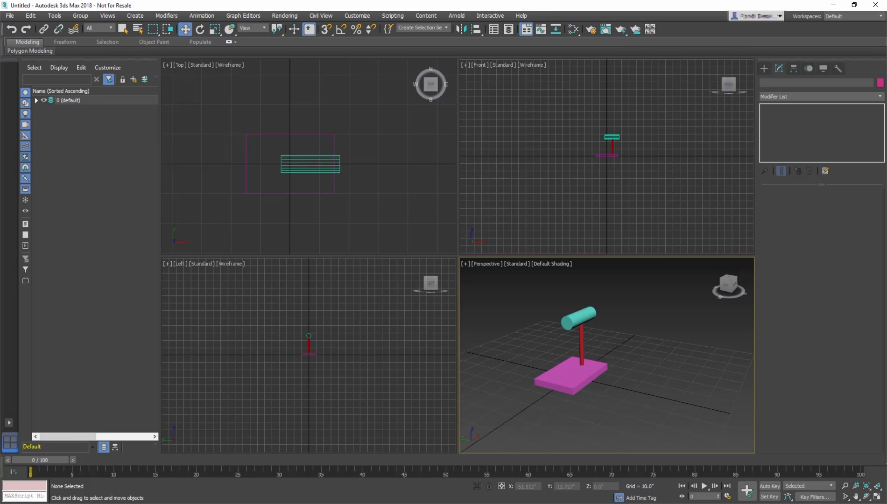
Save As into the 03_CreateManipObject folder with BasicLamp as the file name
click(10, 16)
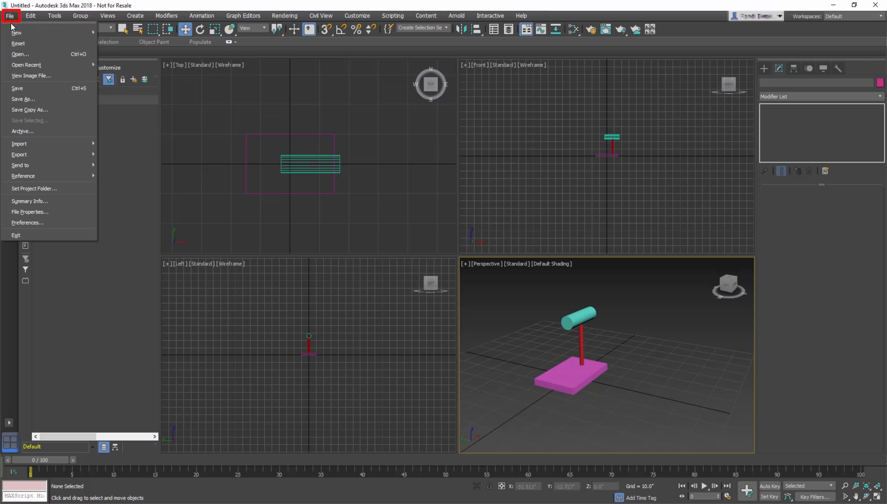
mouse_move(31, 99)
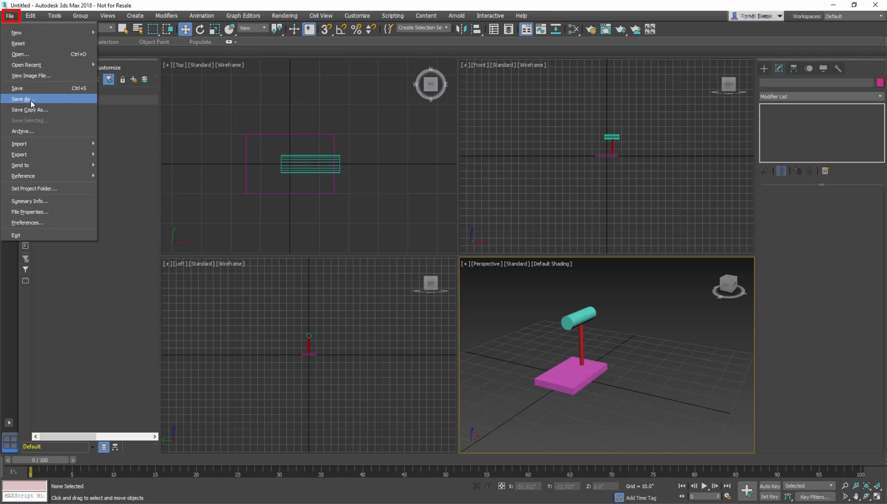
click(21, 99)
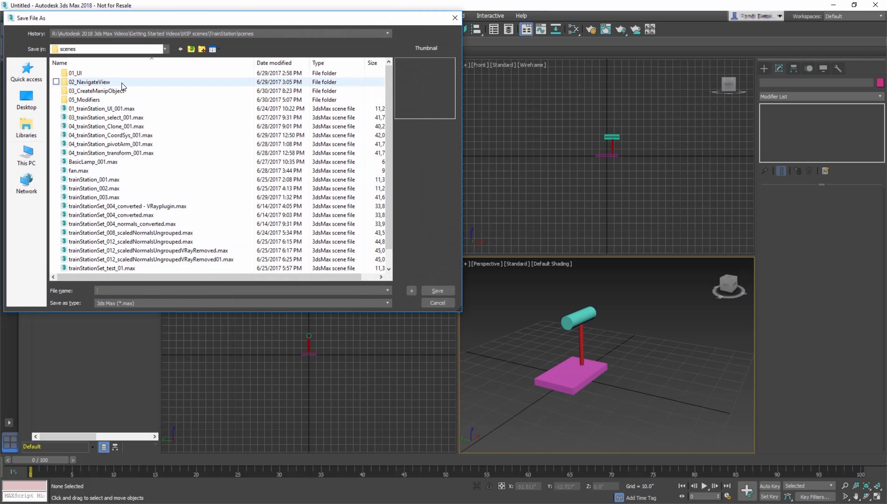
double_click(95, 90)
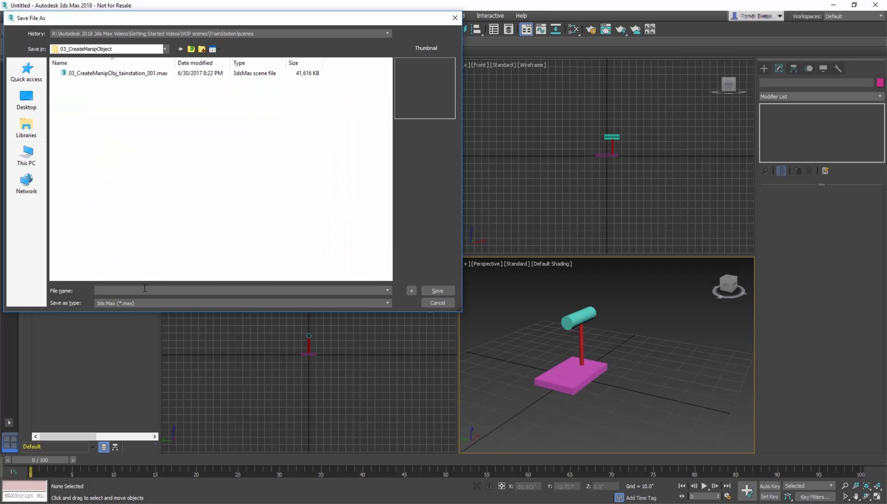
text(BasicLamp)
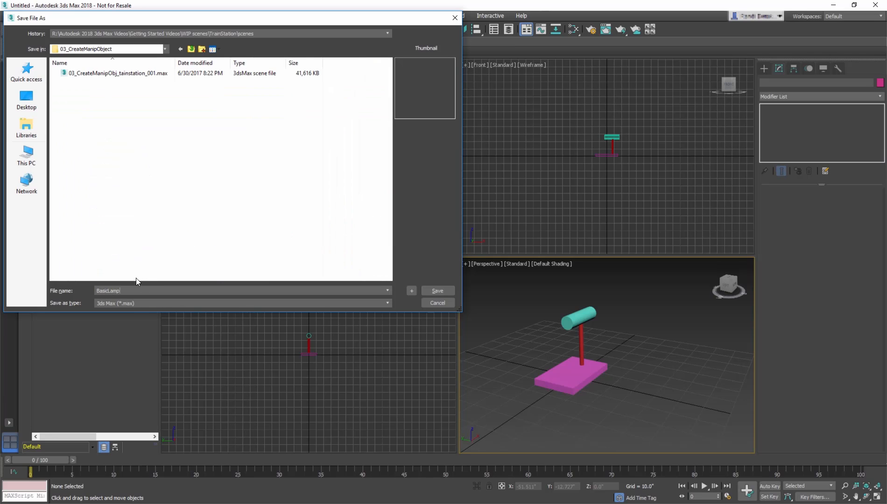